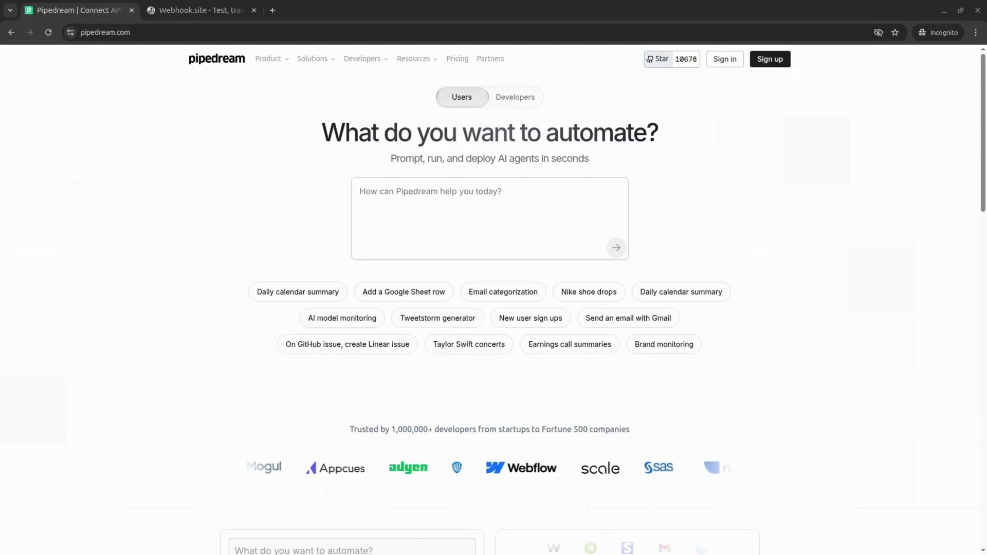
Step: Show the Webhook.site page with its unique webhook URL and email address
click(198, 11)
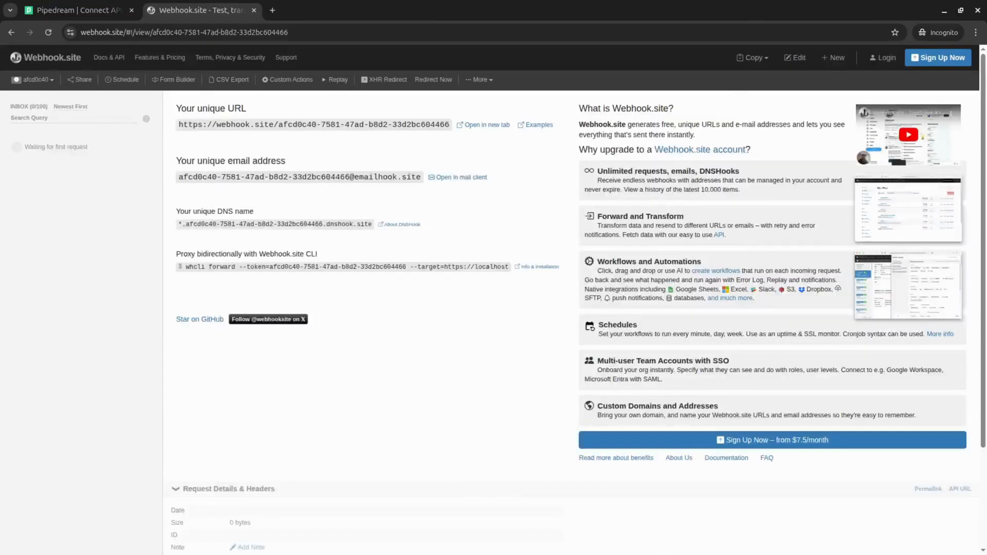